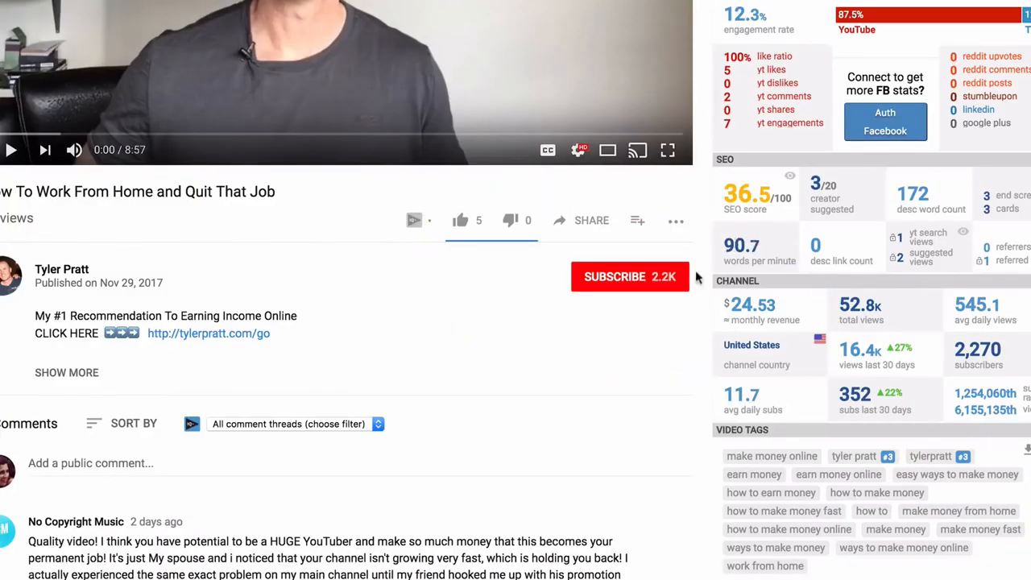
# - Subscribe to the video's channel, then switch to the creator's website tab
pyautogui.click(632, 277)
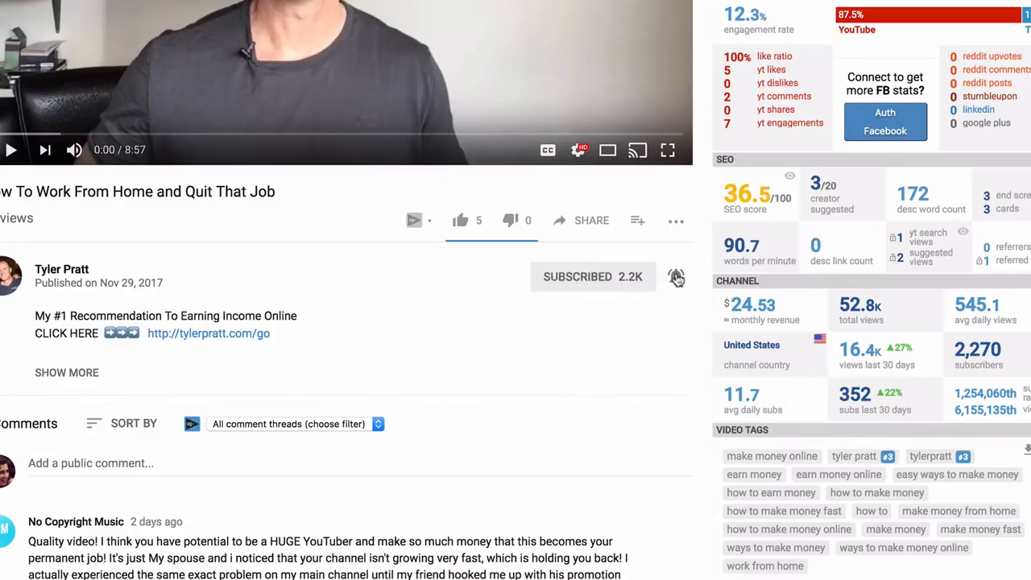
pyautogui.click(185, 22)
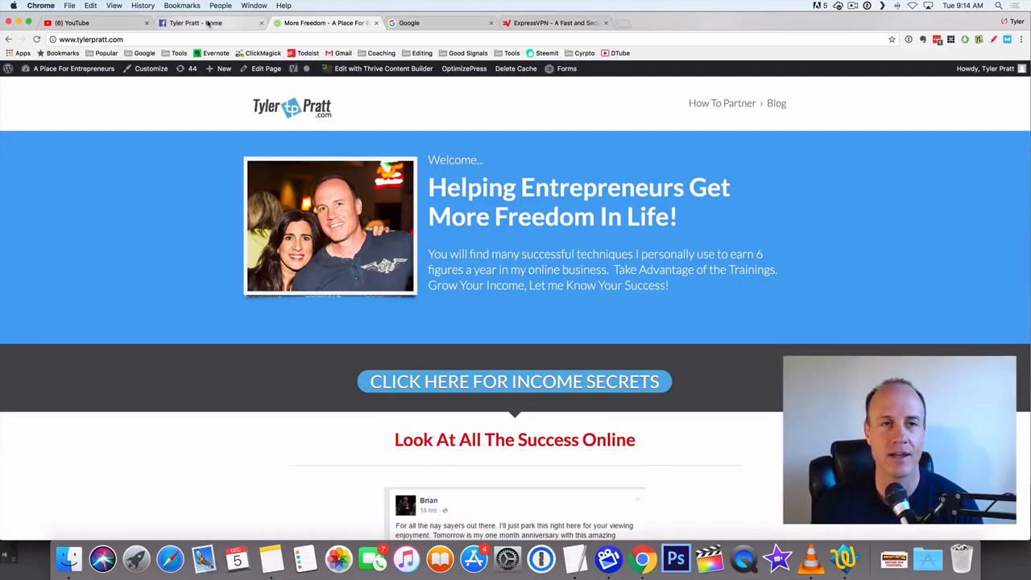
pyautogui.moveTo(213, 22)
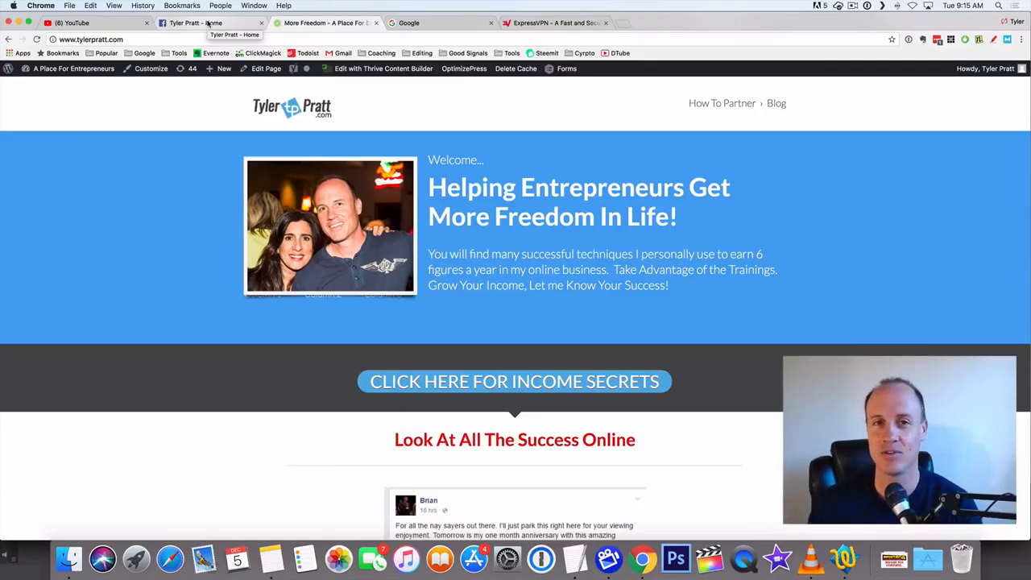
# - Return to the YouTube video page showing its description and website link
pyautogui.click(194, 23)
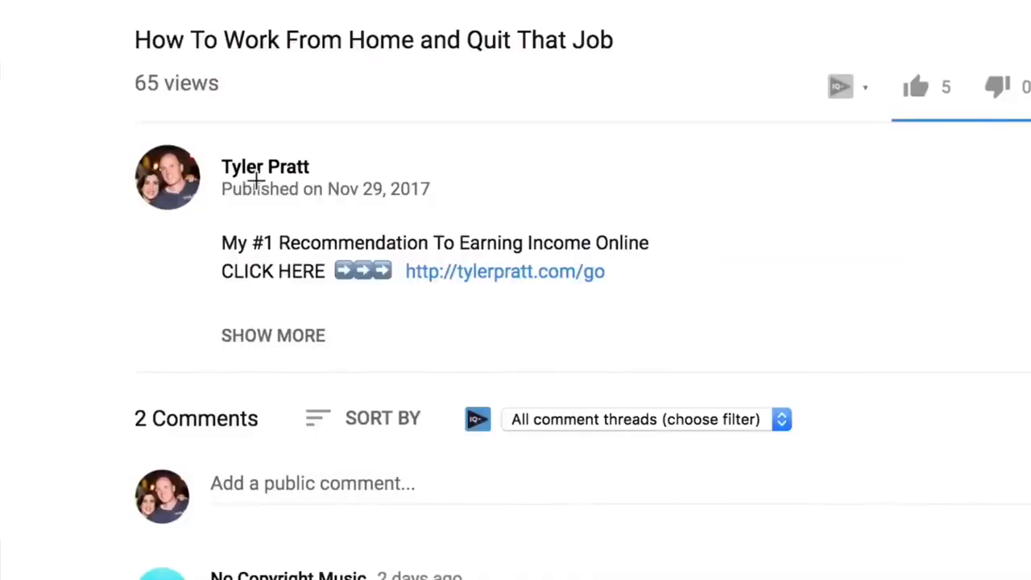
# - Highlight the website link in the video description, then switch to the Facebook business page
pyautogui.moveTo(257, 180); pyautogui.dragTo(741, 242)
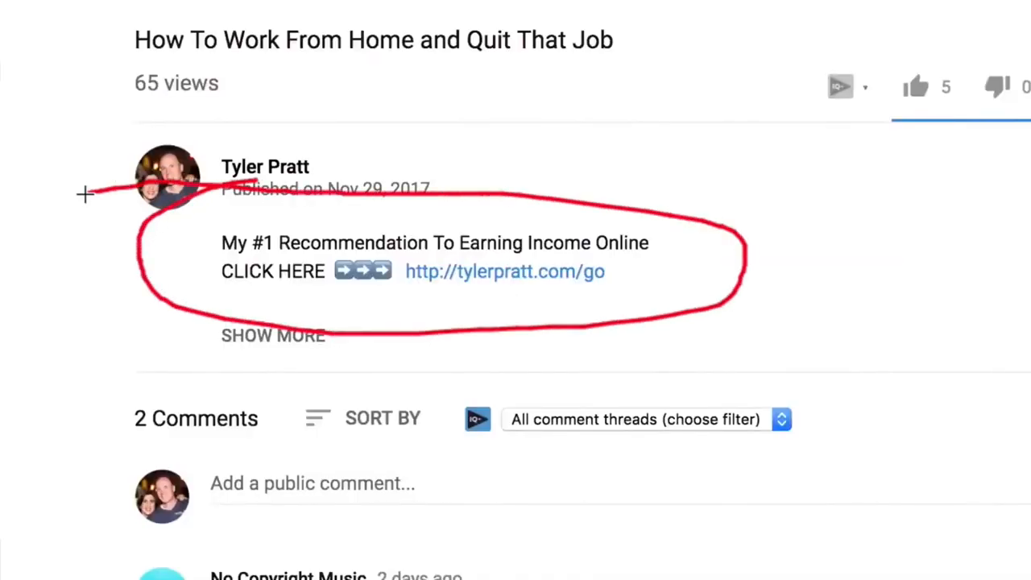
pyautogui.moveTo(927, 353)
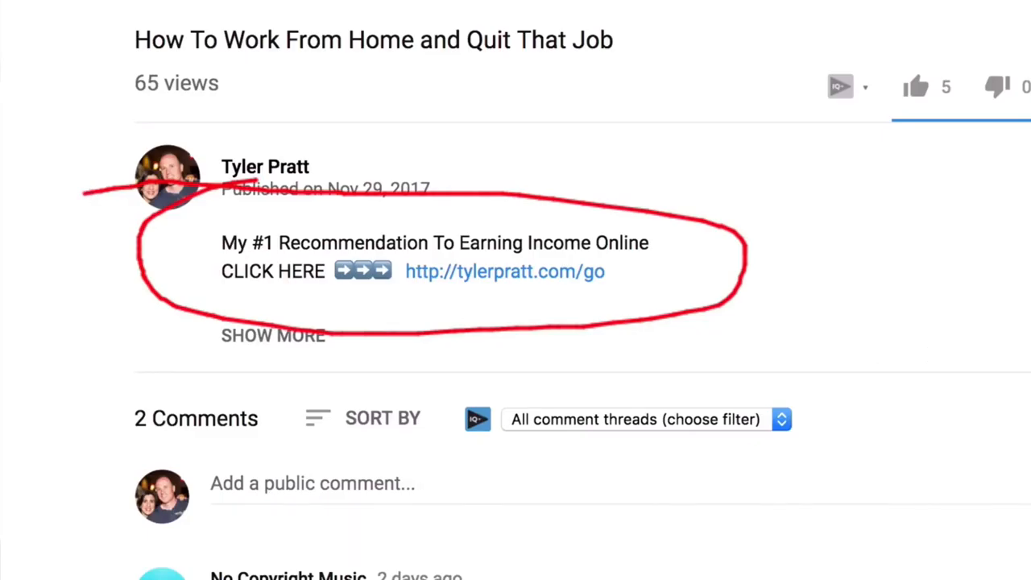
pyautogui.click(194, 23)
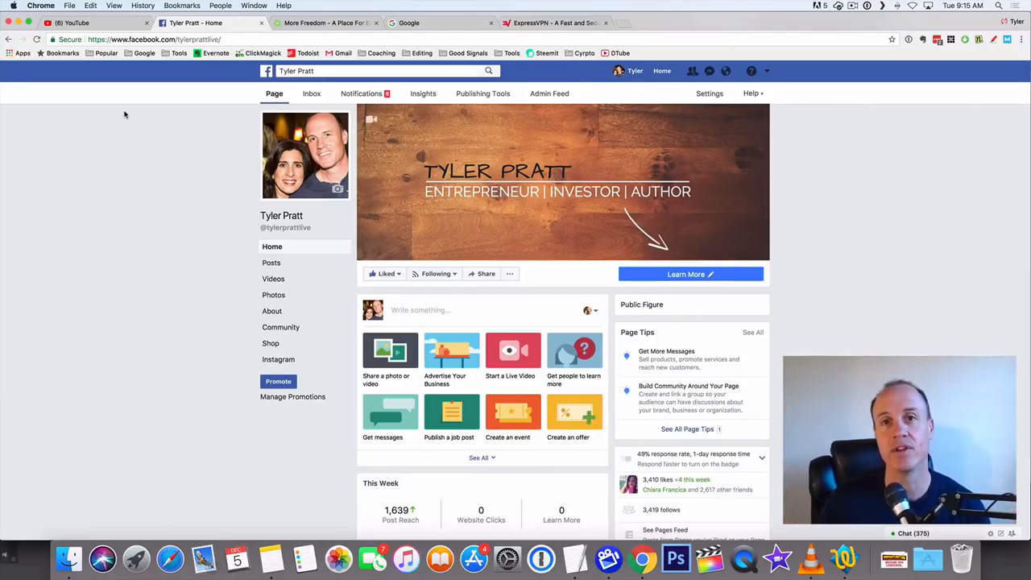
# - Search Google for 'userte' and reach UserTesting's Individual & Enterprise pricing page
pyautogui.click(409, 22)
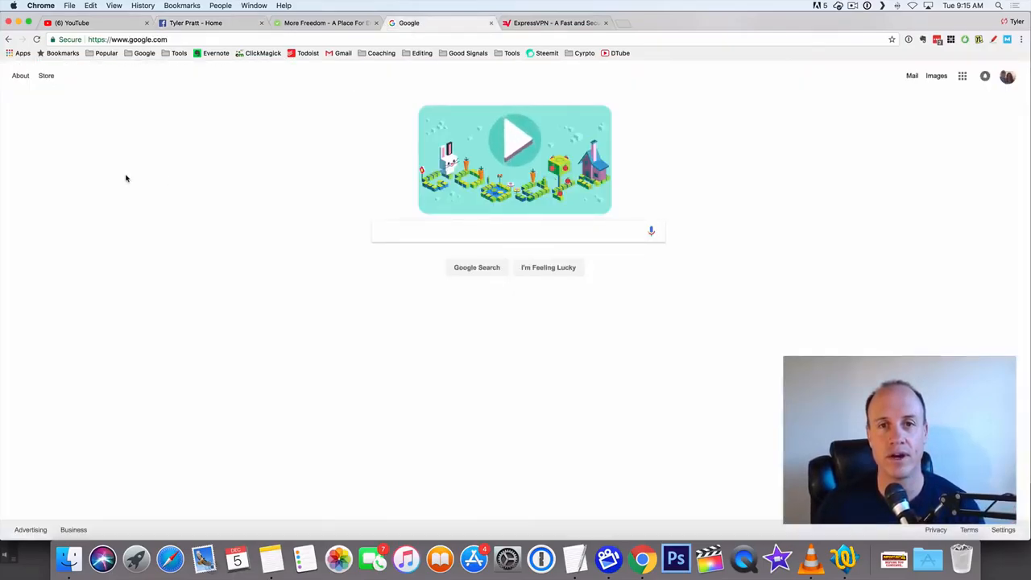
pyautogui.click(516, 232)
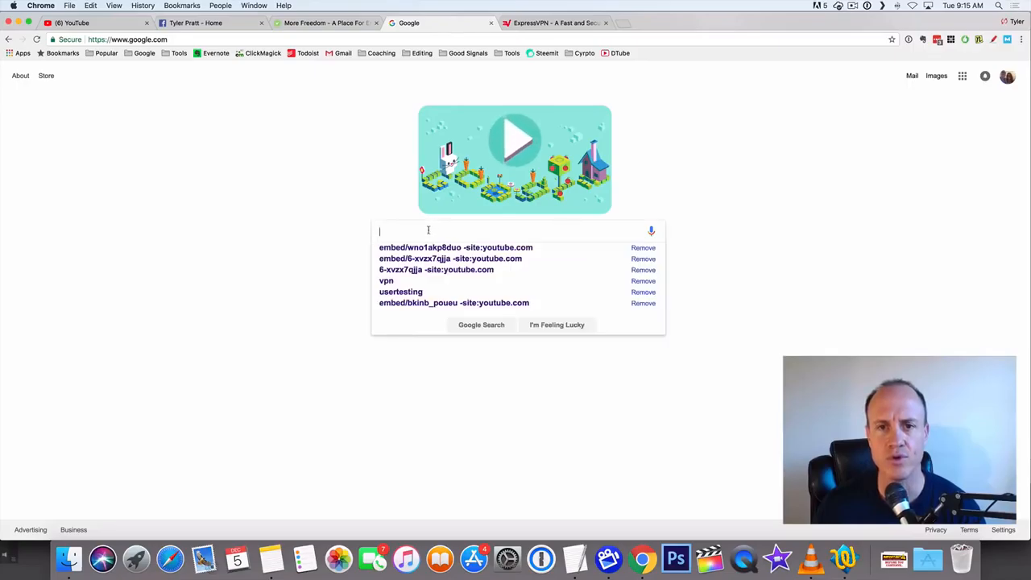
pyautogui.write('userte')
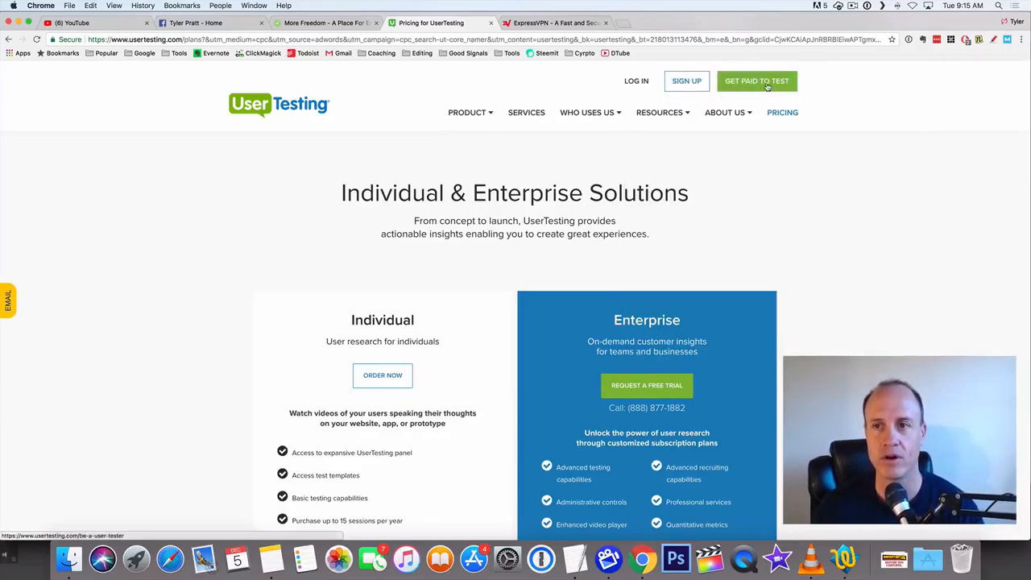
# - Open UserTesting's 'Get Paid to Test' page showing the Earn $10 per test sign-up
pyautogui.click(755, 80)
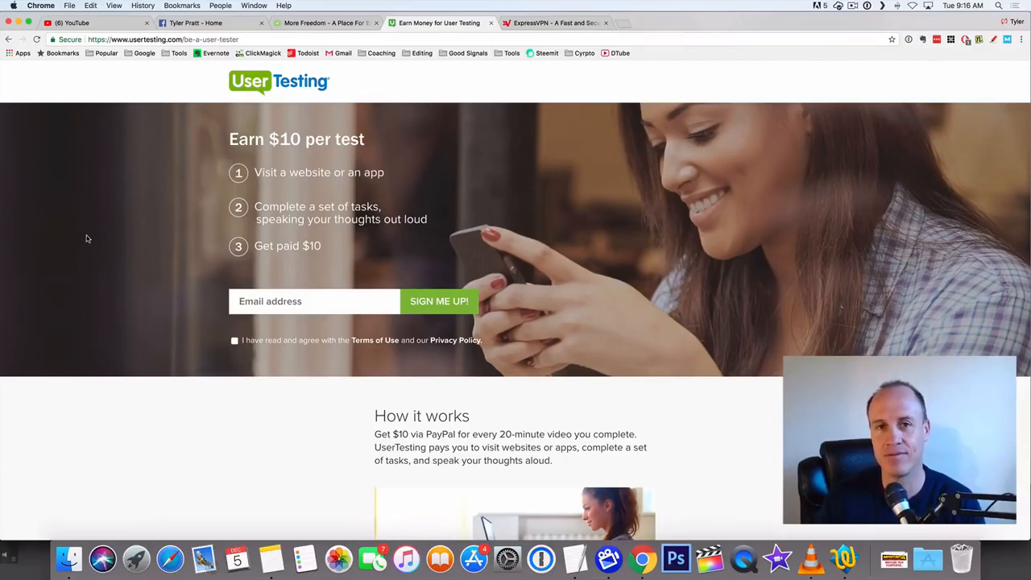
# - Scroll the tester page through requirements and pay details to the accepted-countries box
pyautogui.scroll(-3)
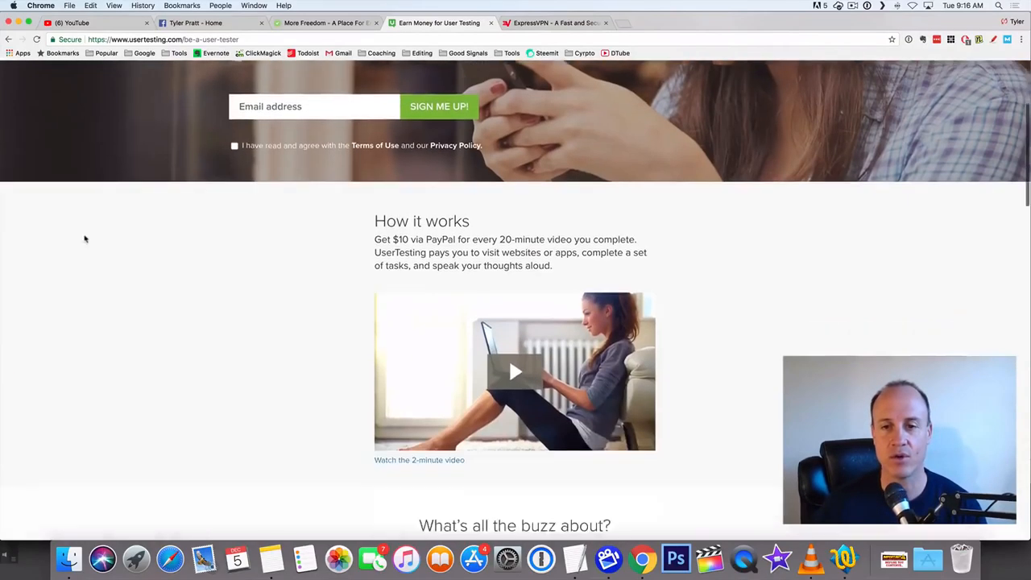
pyautogui.scroll(-3)
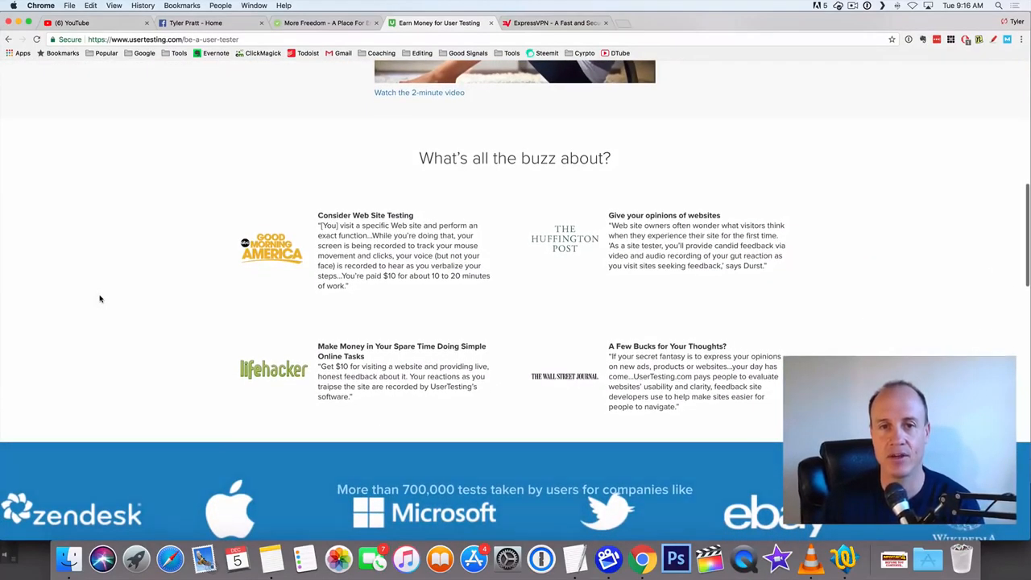
pyautogui.scroll(-3)
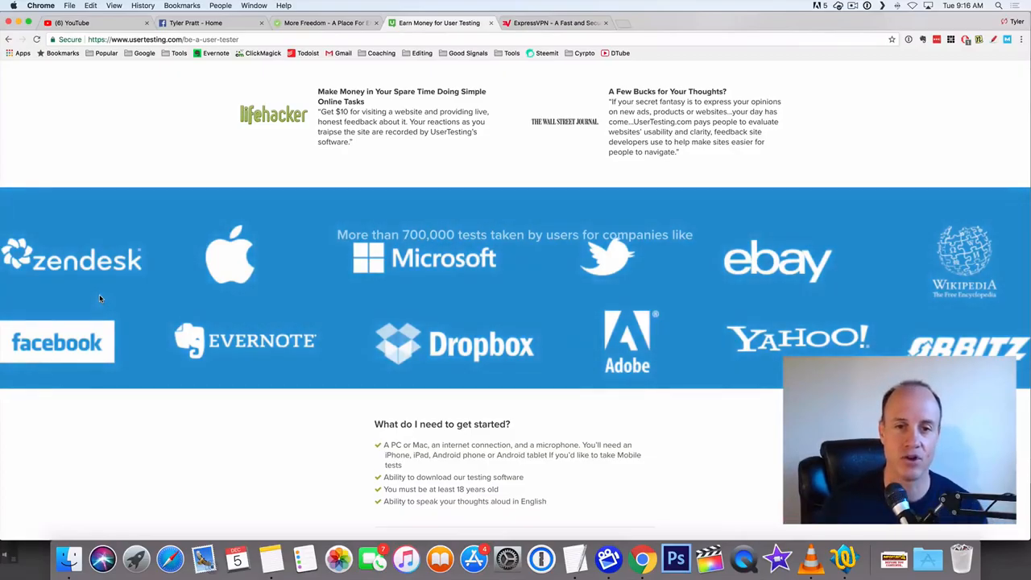
pyautogui.scroll(-3)
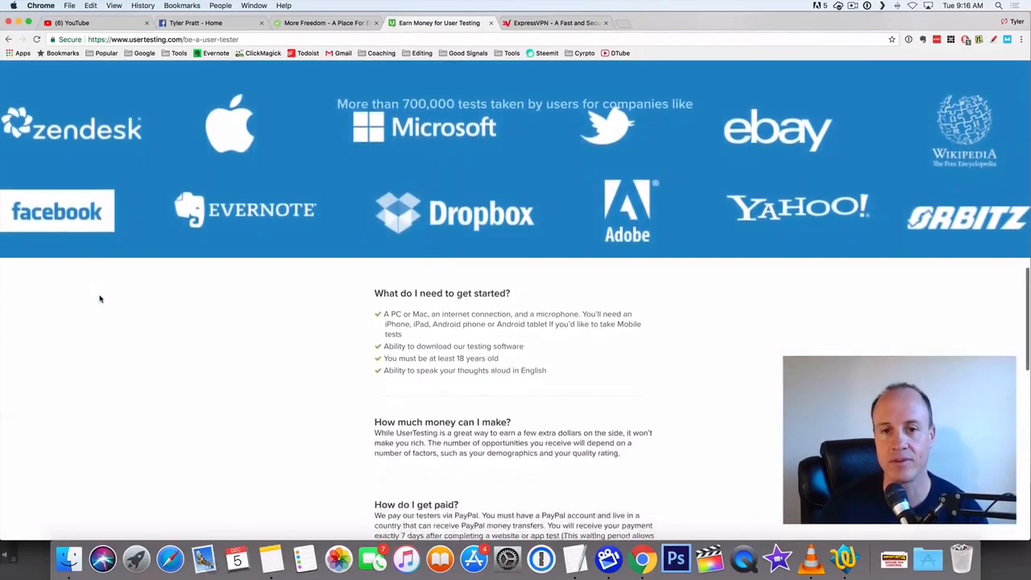
pyautogui.scroll(-3)
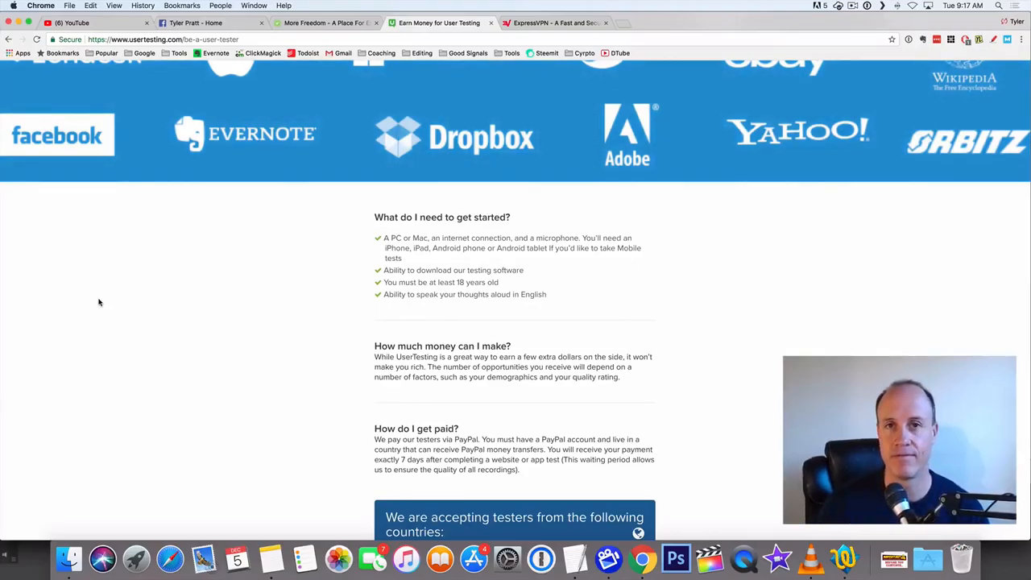
pyautogui.scroll(-3)
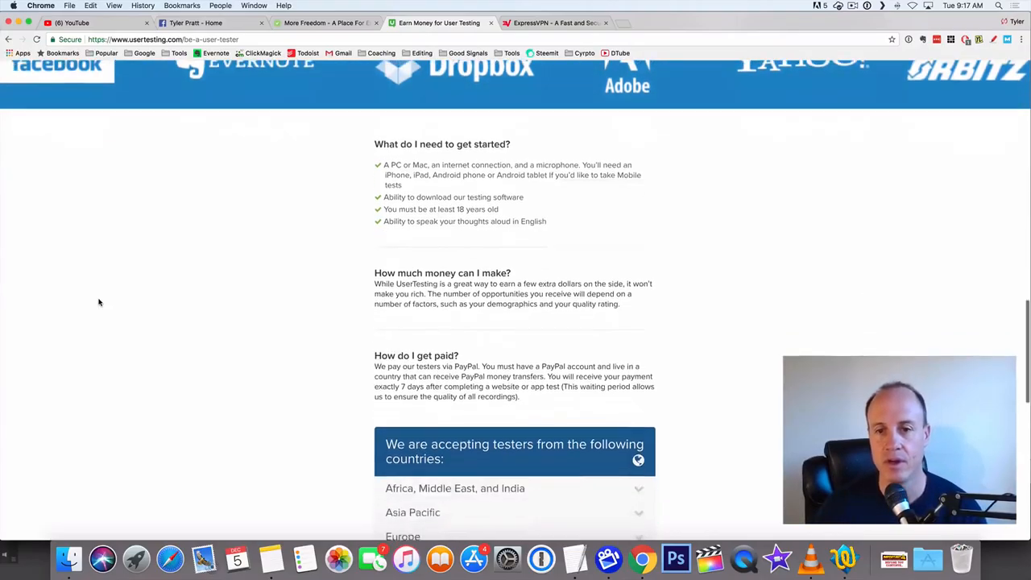
pyautogui.scroll(-3)
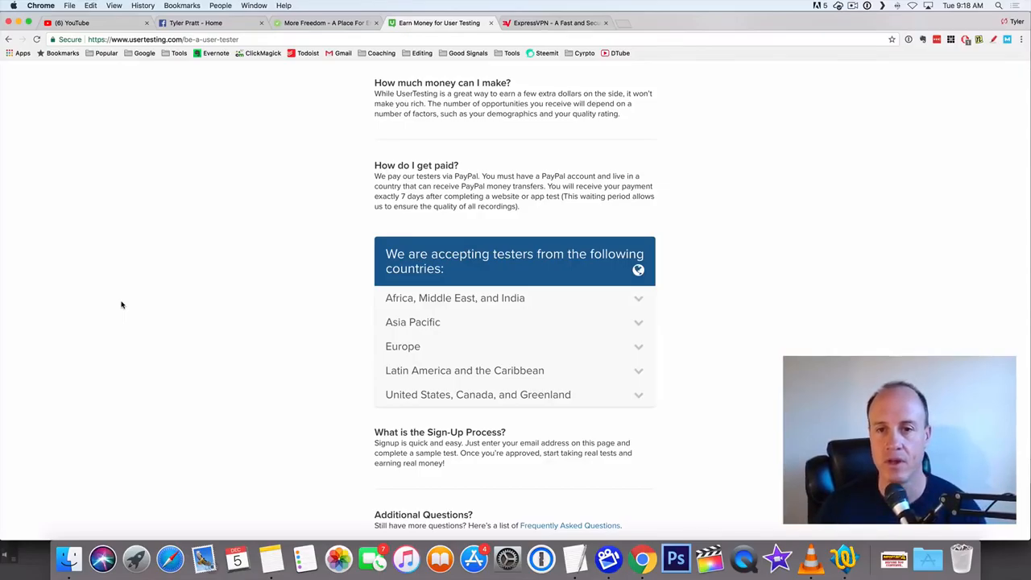
# - Scroll past the countries list, then switch to the ExpressVPN tab
pyautogui.scroll(-3)
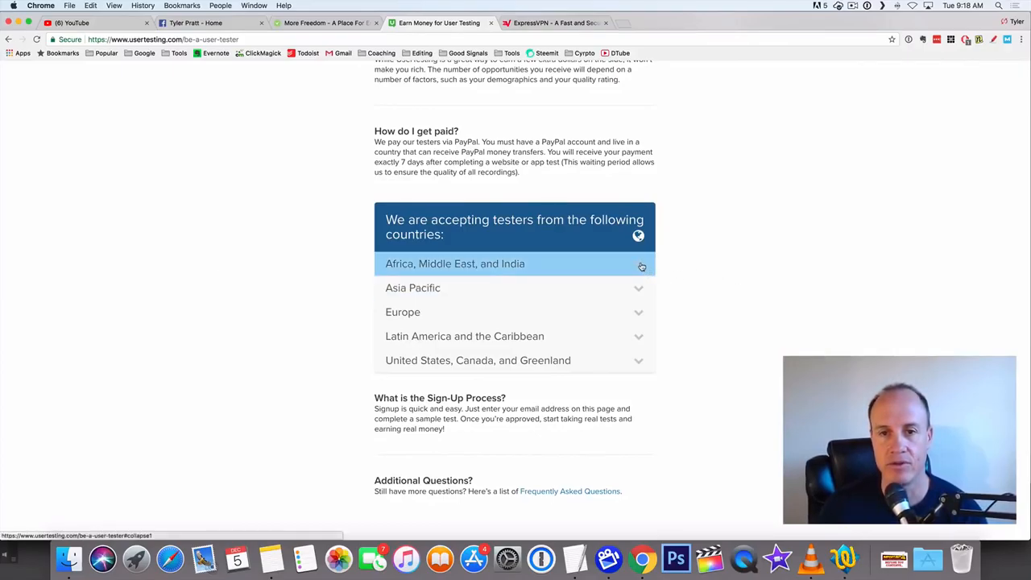
pyautogui.moveTo(77, 339)
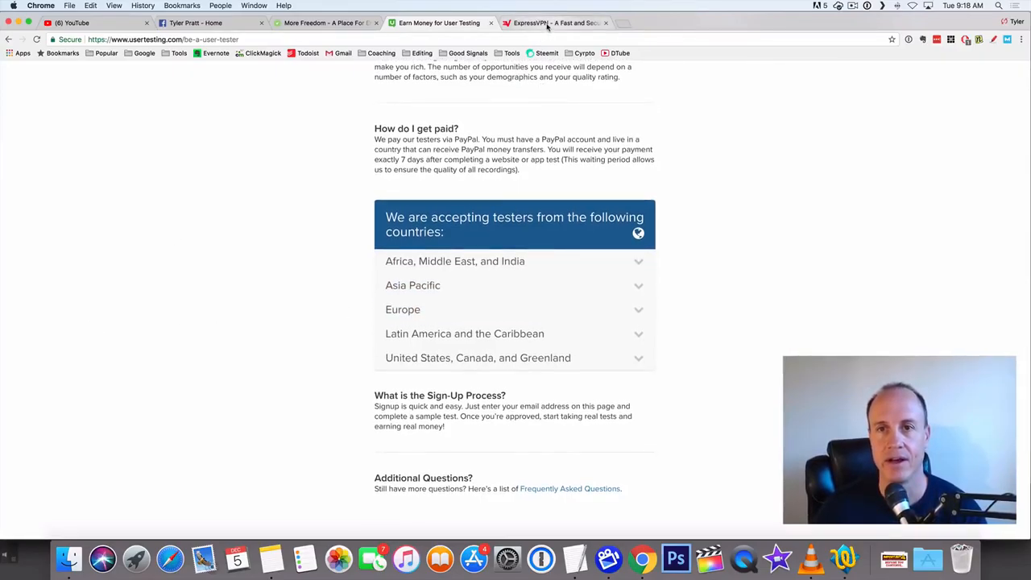
pyautogui.click(556, 22)
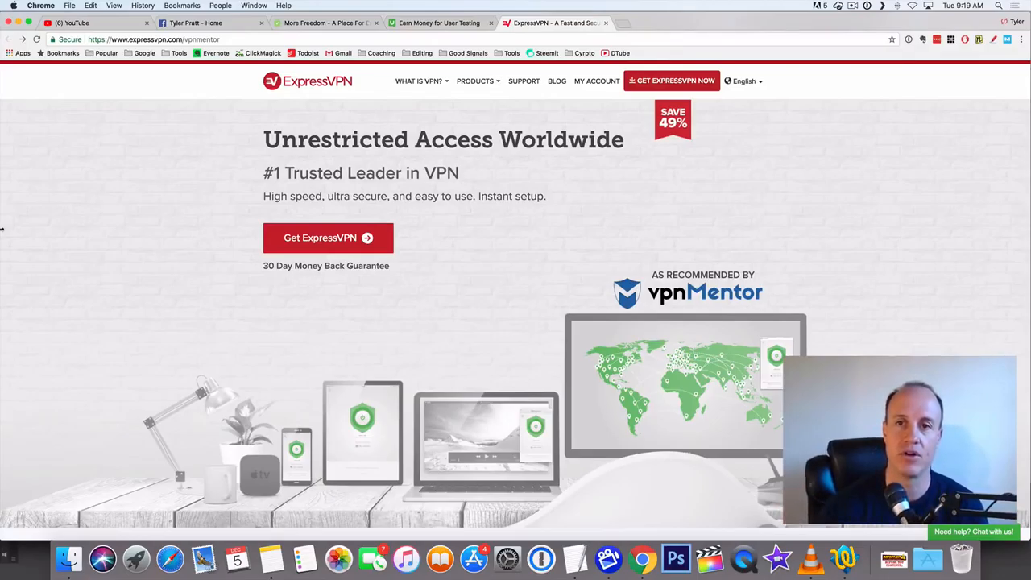
pyautogui.moveTo(129, 219)
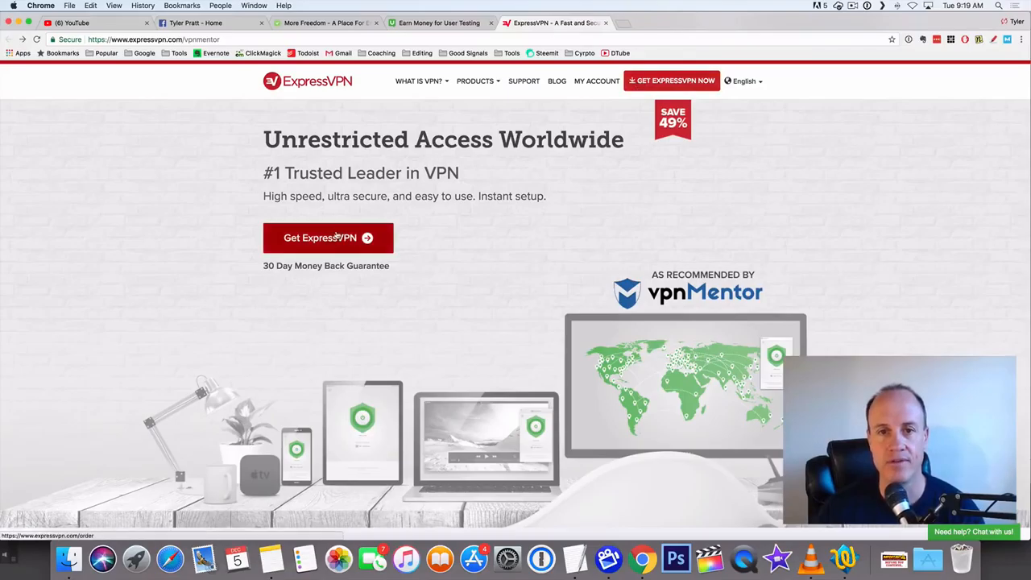
# - Open ExpressVPN's plan order page via 'Get ExpressVPN', then return to the UserTesting tab
pyautogui.click(329, 238)
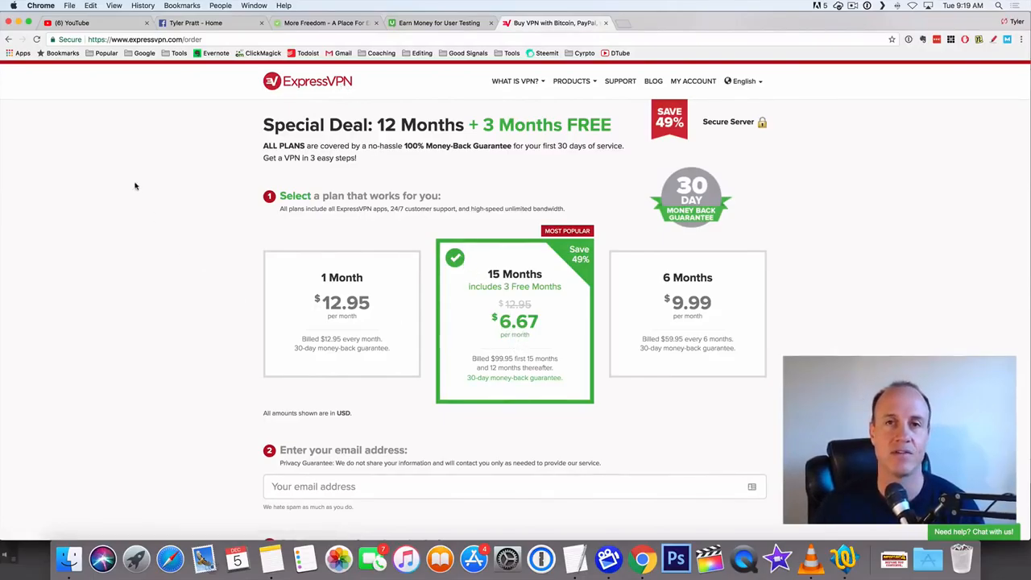
pyautogui.moveTo(135, 190)
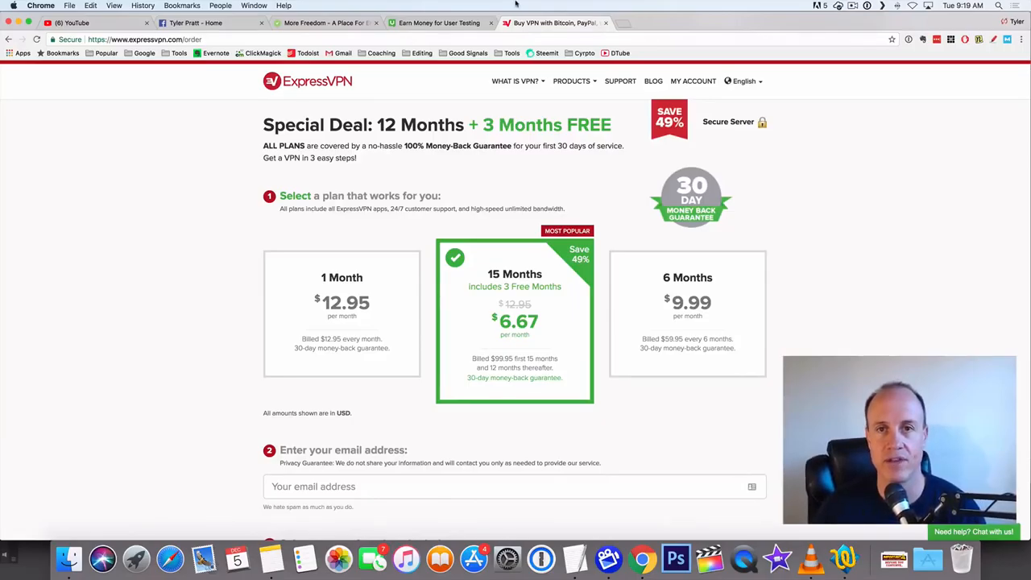
pyautogui.click(438, 22)
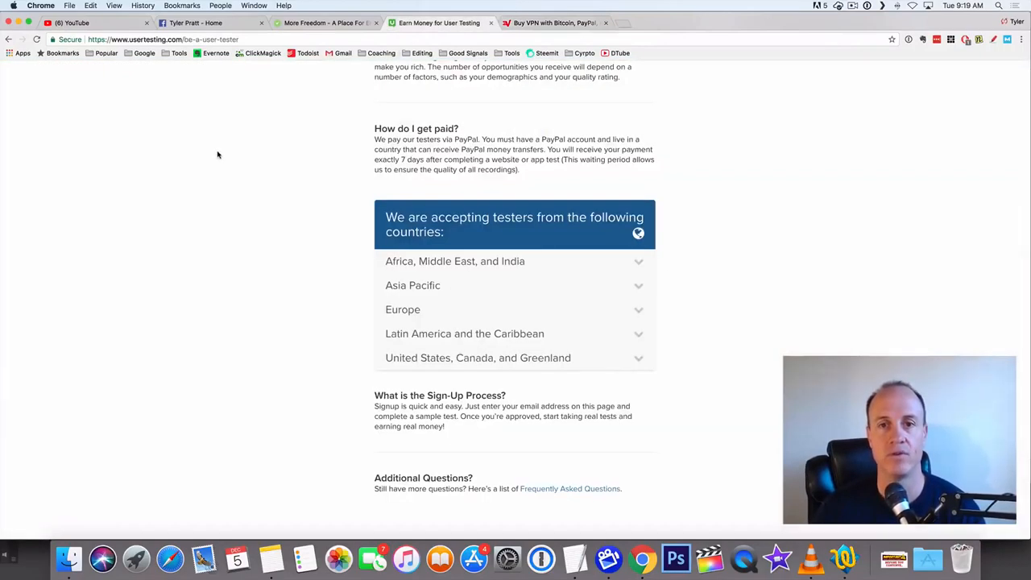
pyautogui.moveTo(204, 174)
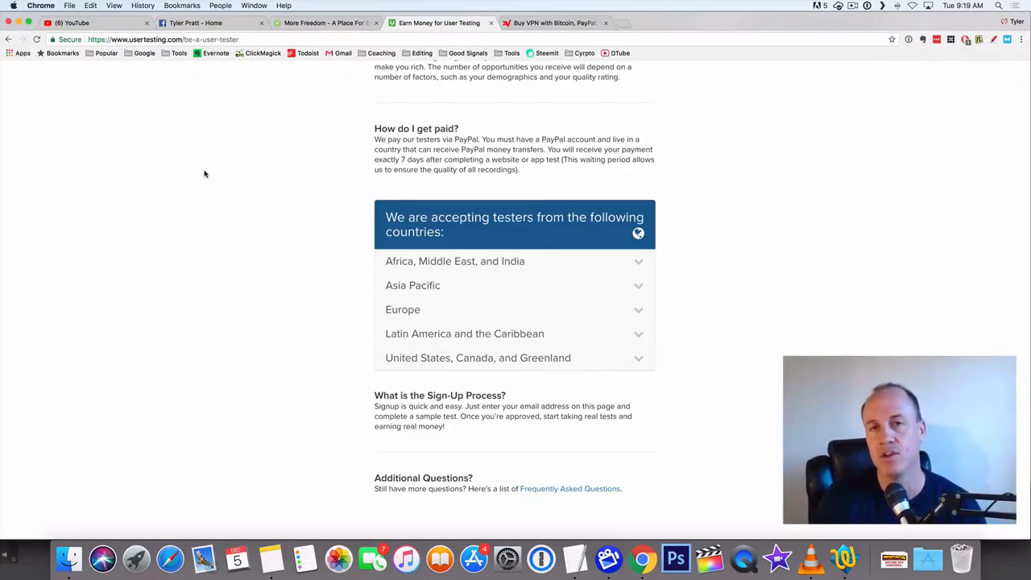
# - Glance at the ExpressVPN plans, then scroll UserTesting back up to the Earn $10 sign-up form
pyautogui.click(556, 22)
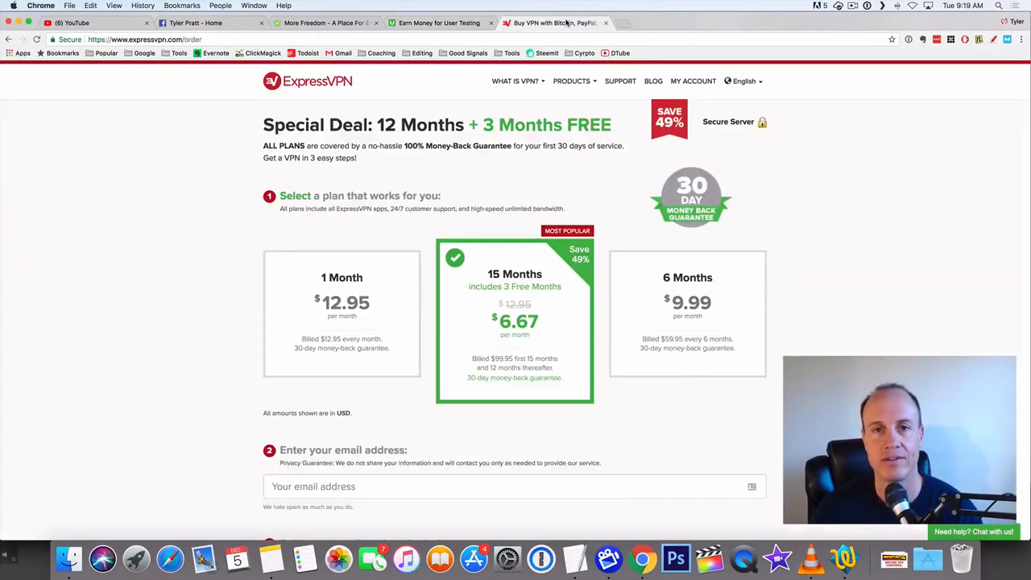
pyautogui.click(438, 23)
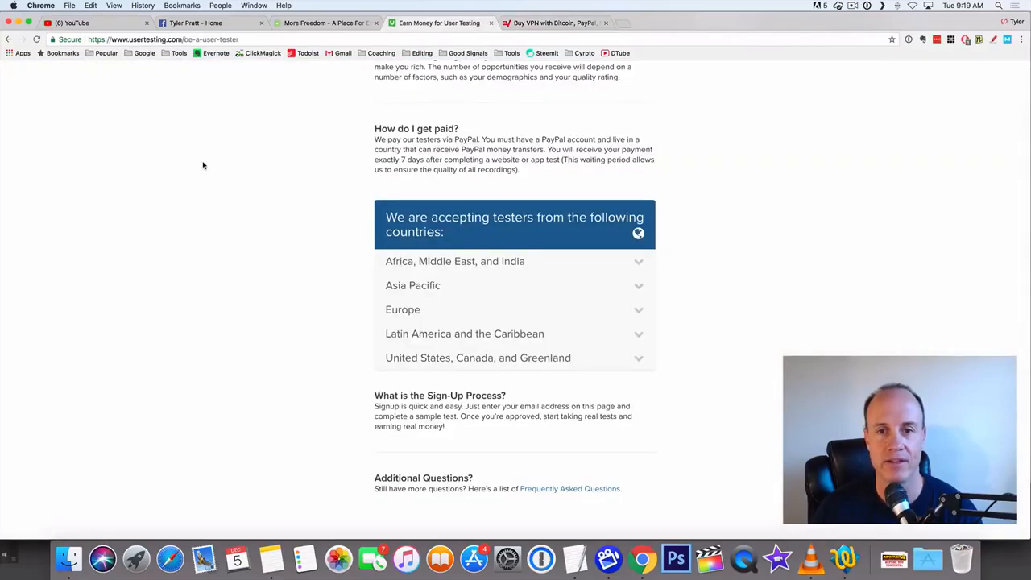
pyautogui.scroll(-3)
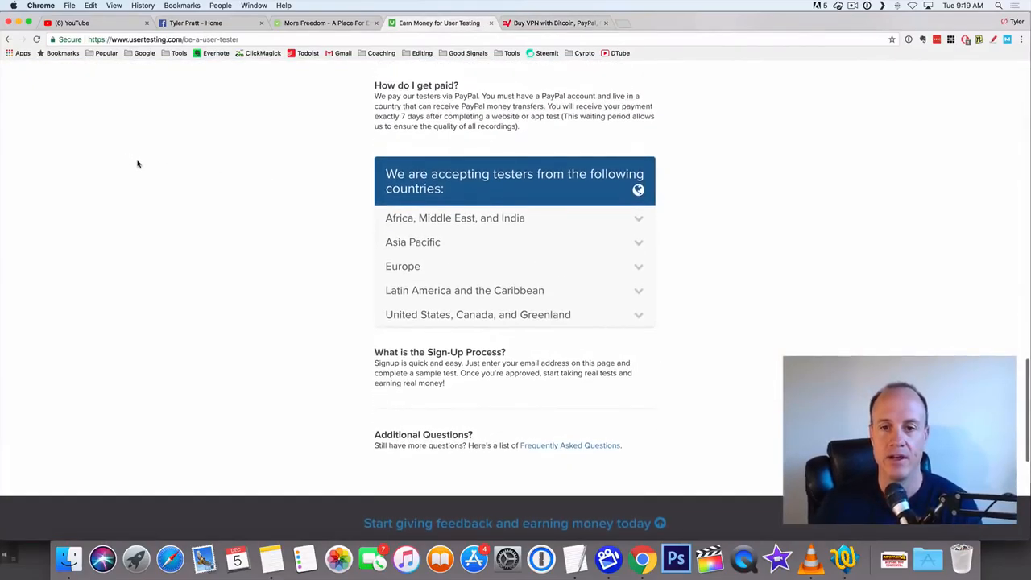
pyautogui.scroll(3)
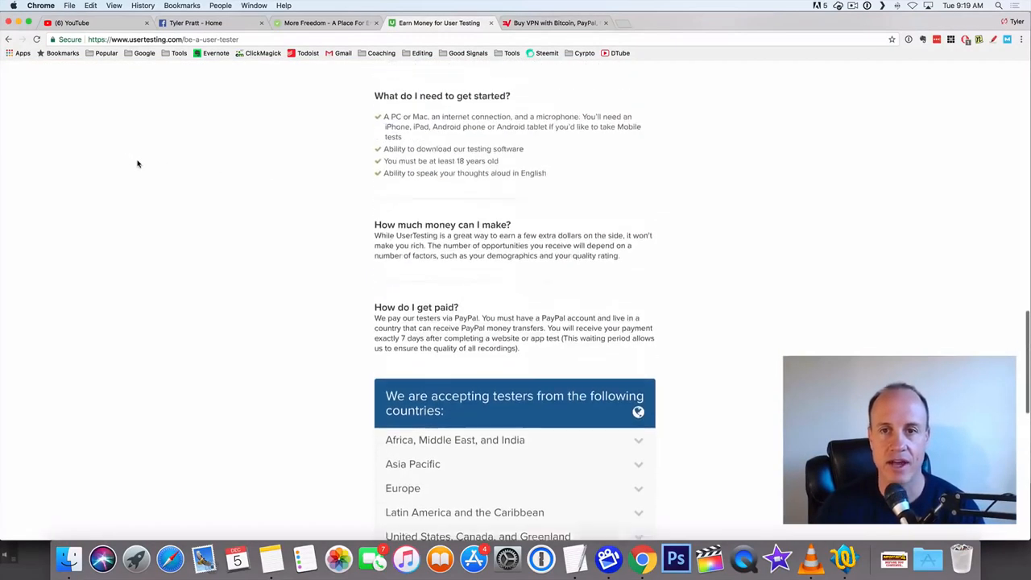
pyautogui.scroll(3)
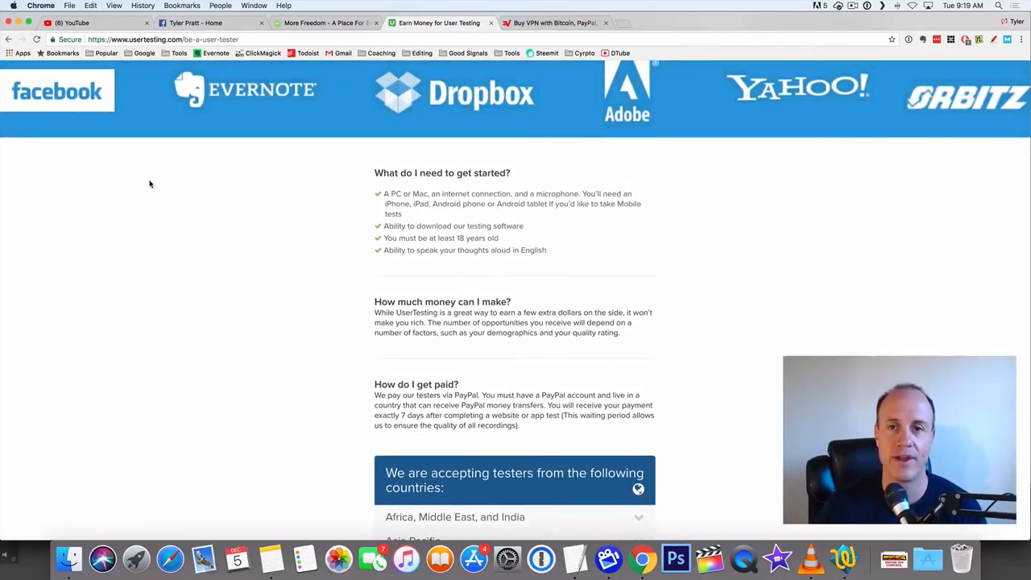
pyautogui.scroll(3)
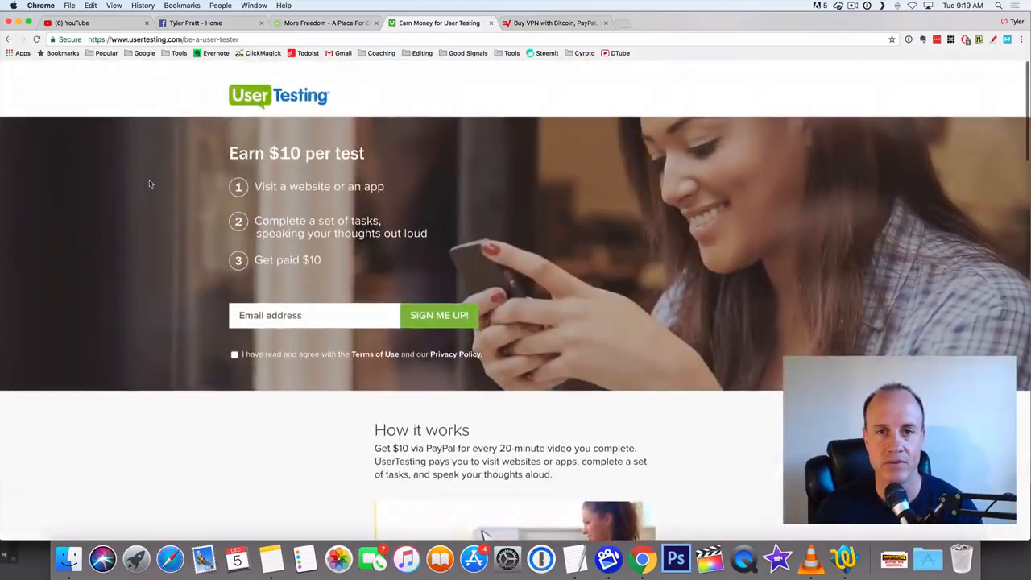